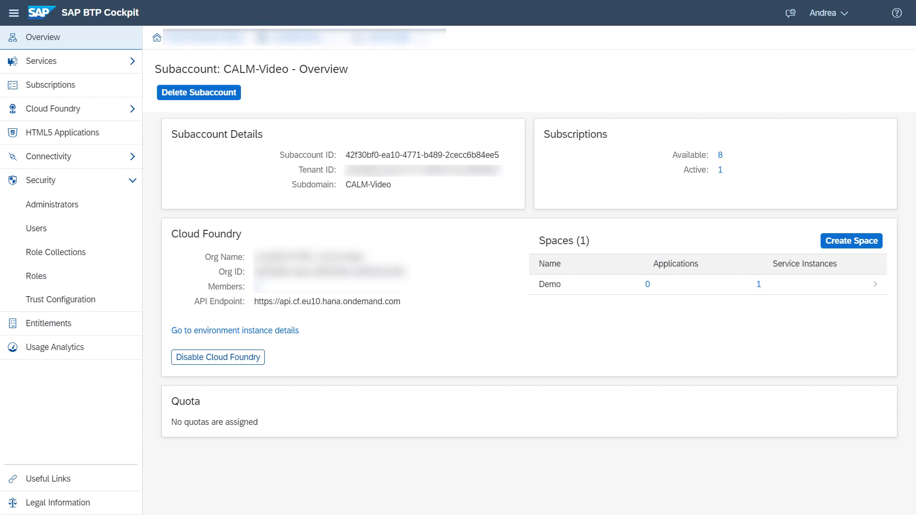
Step: Expand Services in the CALM-Video subaccount and open Instances and Subscriptions
{"action": "left_click", "coordinate": [41, 61]}
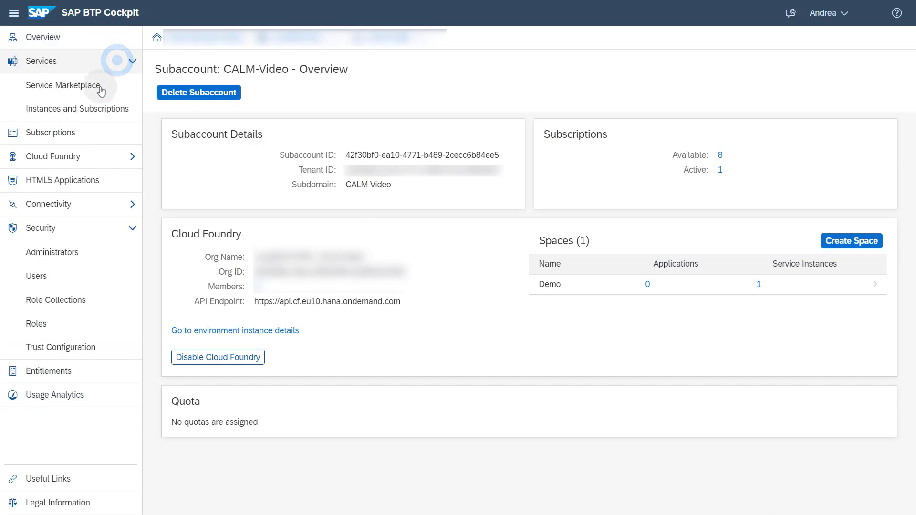
{"action": "left_click", "coordinate": [77, 109]}
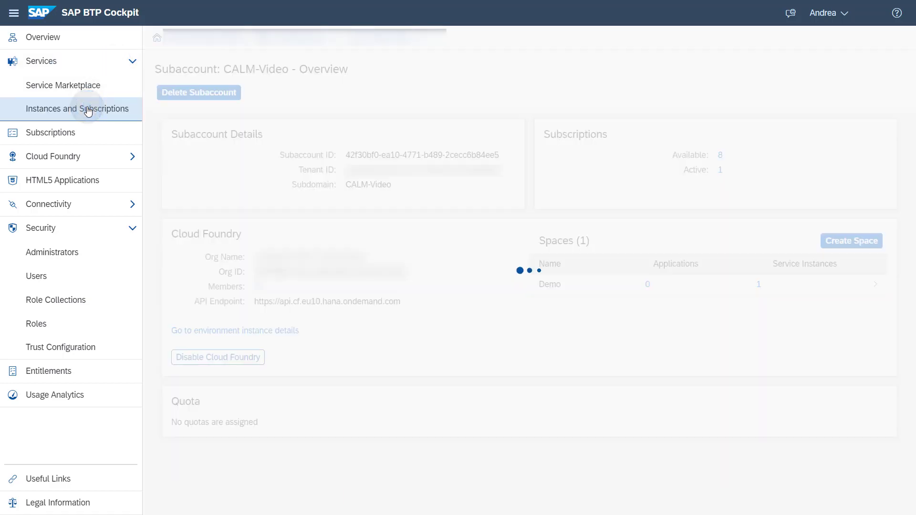
Step: Open the demo SAP Cloud ALM API instance's detail panel showing its Demo-Key service key
{"action": "left_click", "coordinate": [78, 109]}
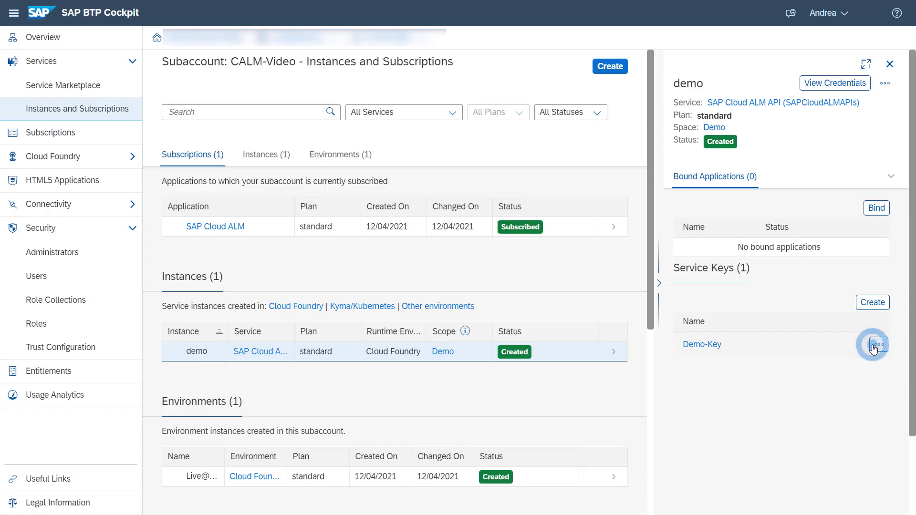
Step: Download the Demo-Key service key file from the demo instance's Service Keys list
{"action": "left_click", "coordinate": [878, 345]}
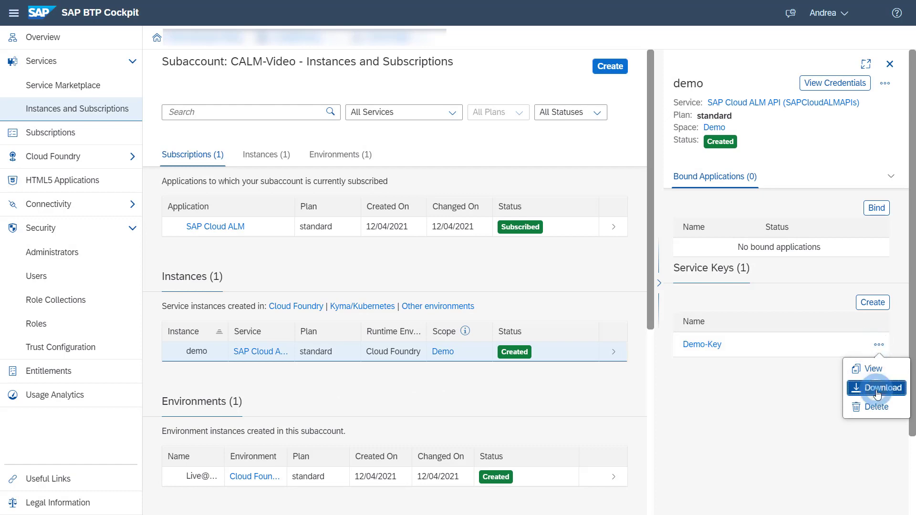
{"action": "left_click", "coordinate": [883, 388]}
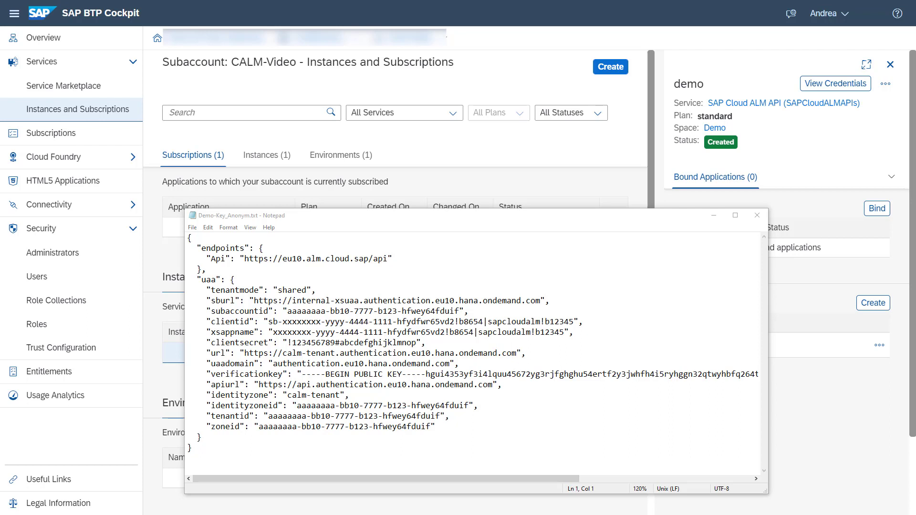
{"action": "double_click", "coordinate": [297, 259]}
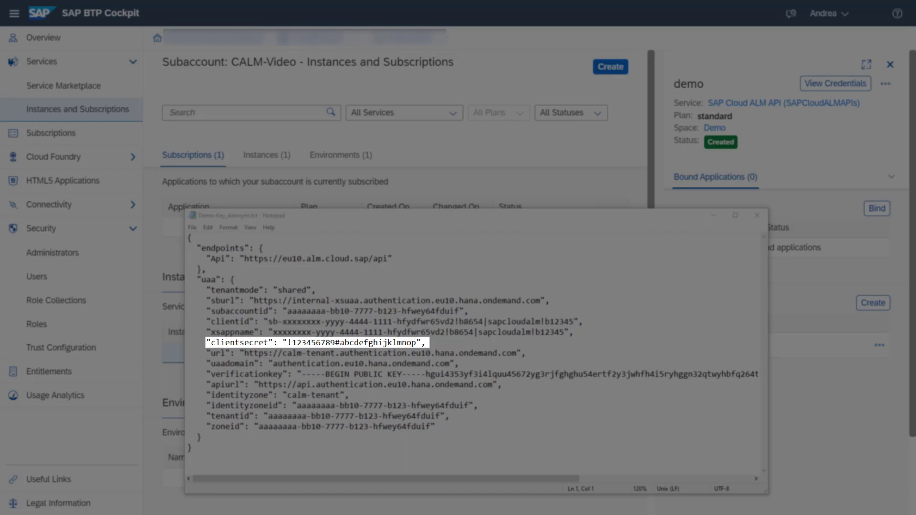
{"action": "left_click", "coordinate": [757, 216]}
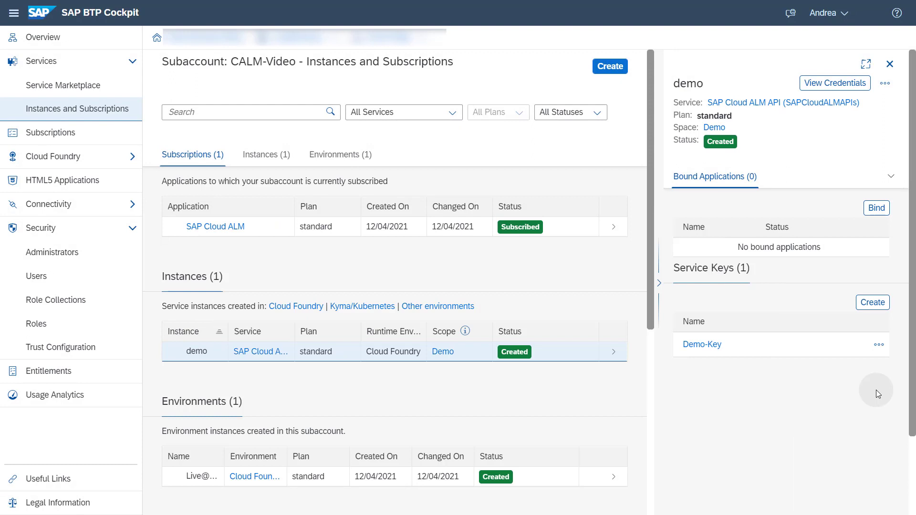